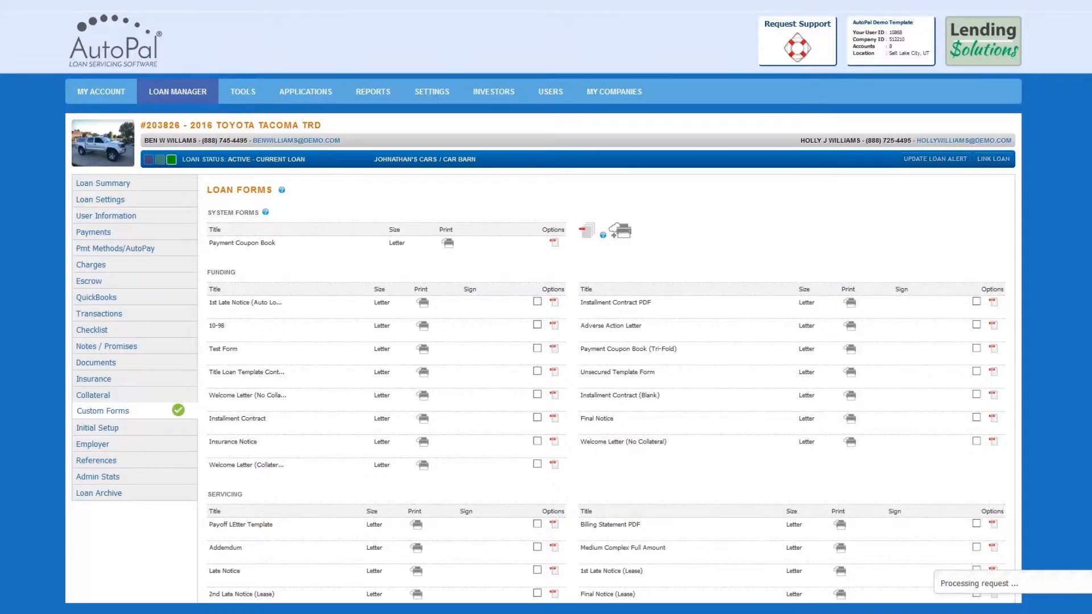
mouse_move(123, 410)
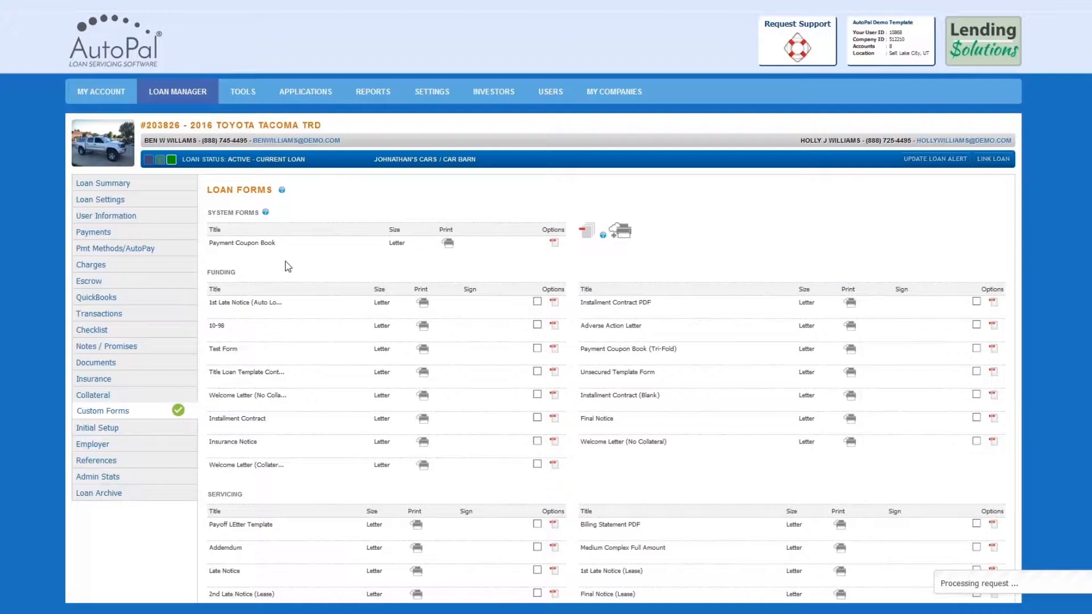
- Download the auto Installment Contract as a PDF
scroll(down, 3)
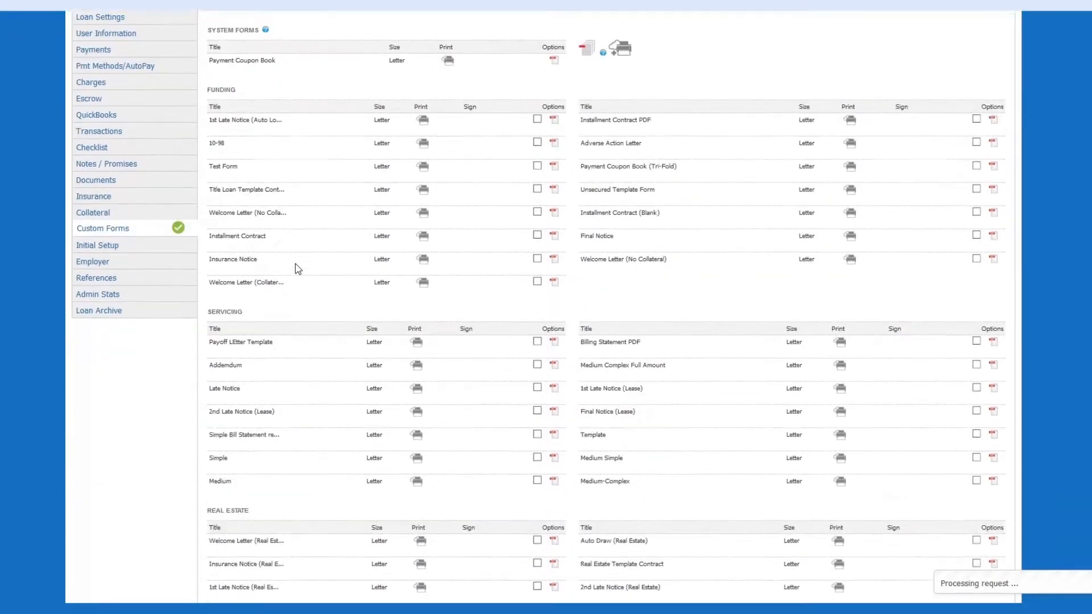
scroll(down, 3)
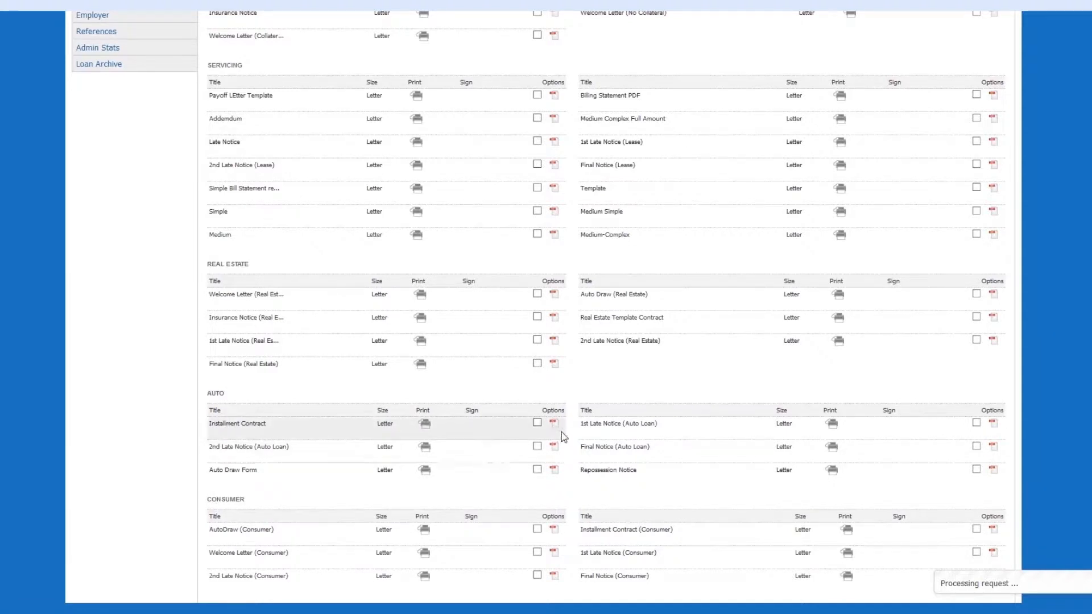
mouse_move(554, 423)
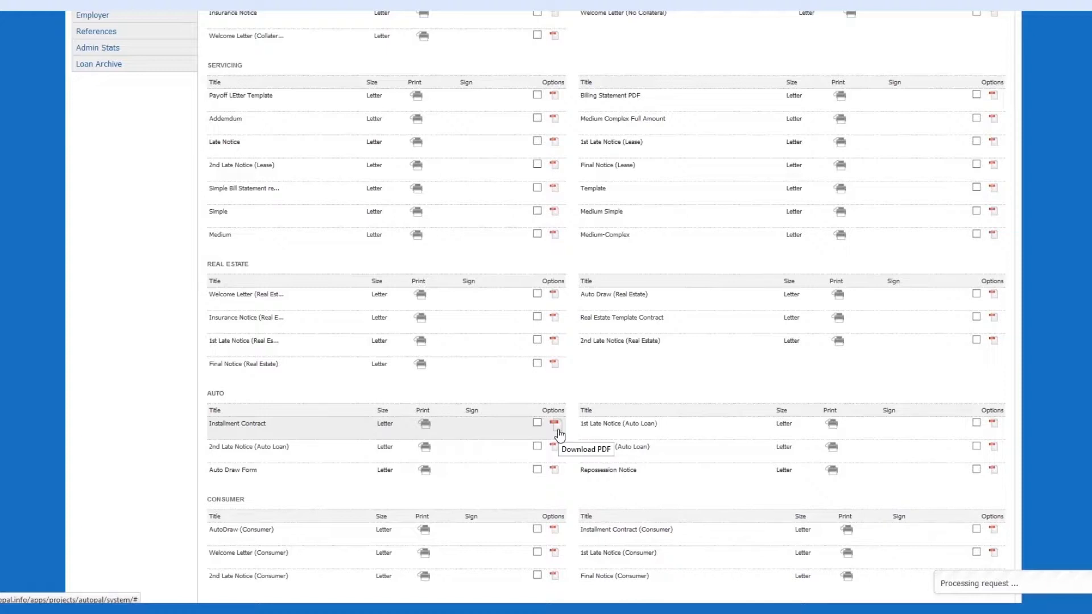
click(553, 422)
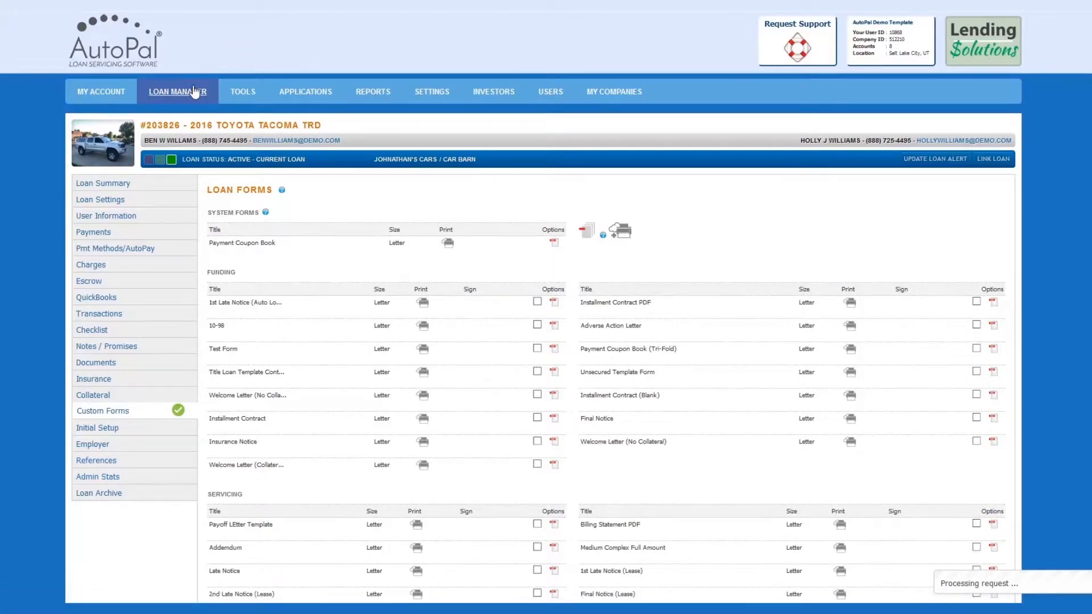
- Return to the Loan Manager list, toggle Advanced Search, and show Data Options
click(177, 91)
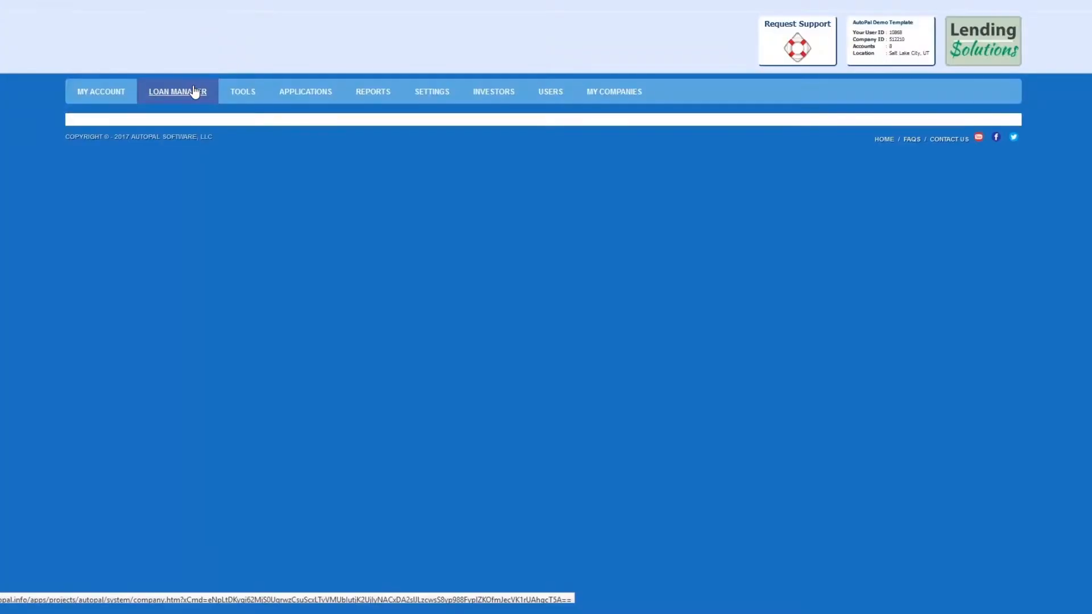
click(177, 91)
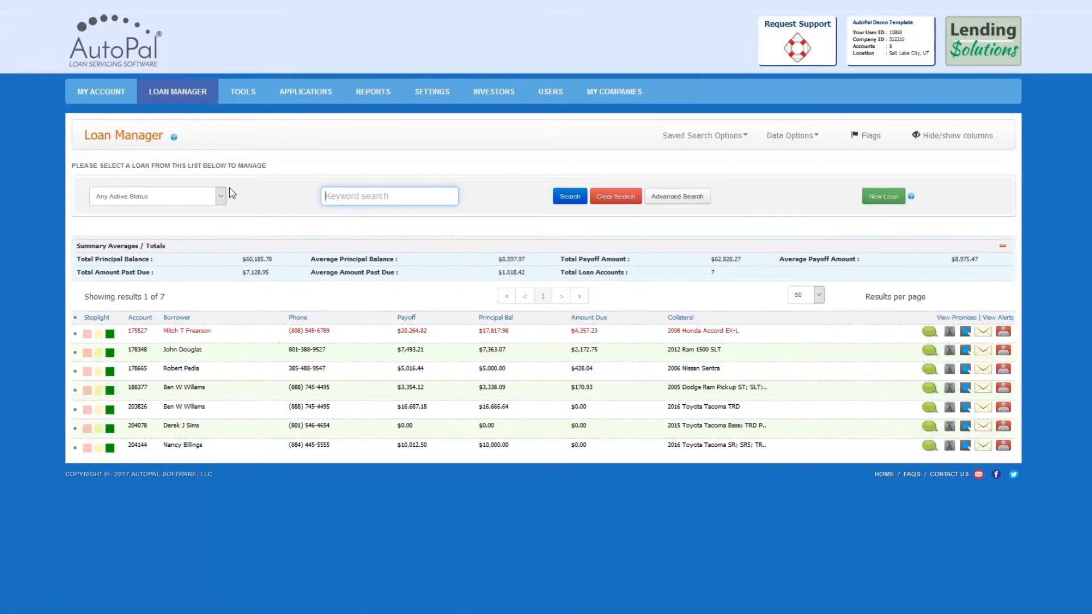
mouse_move(587, 216)
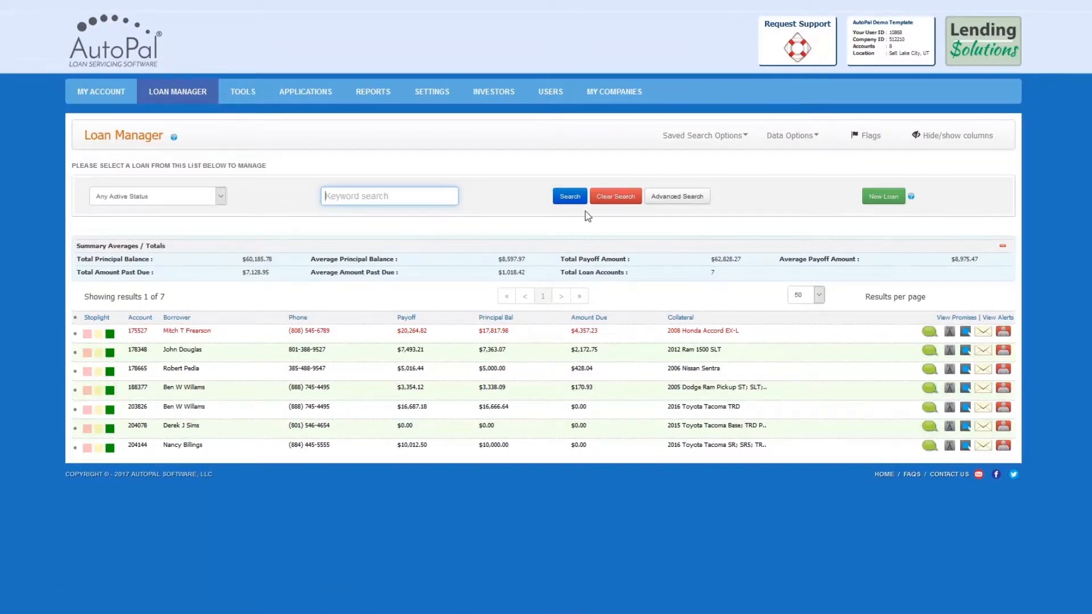
click(676, 196)
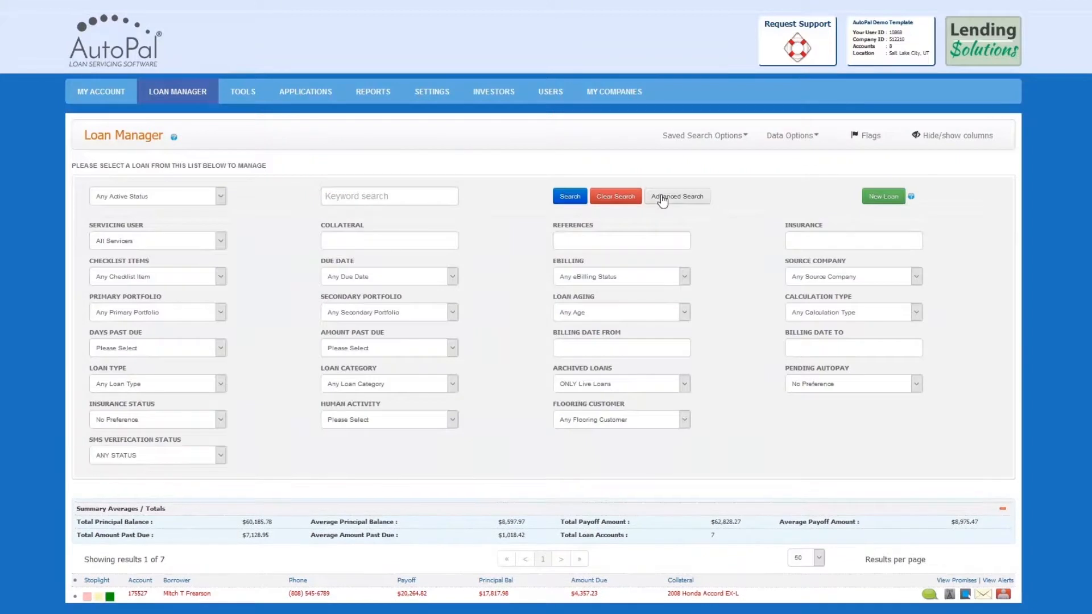
click(676, 195)
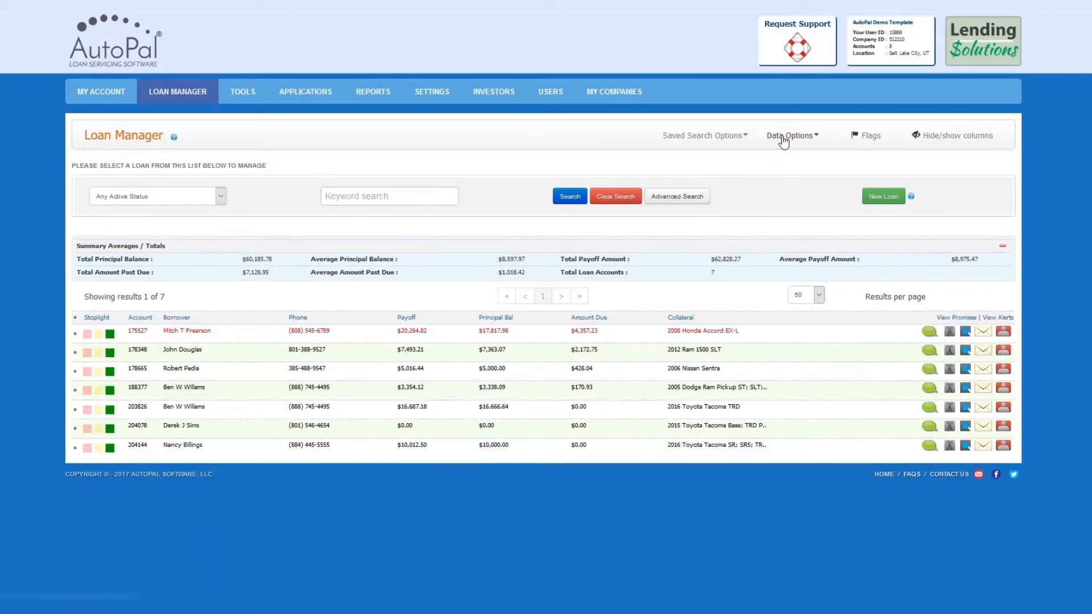
click(792, 136)
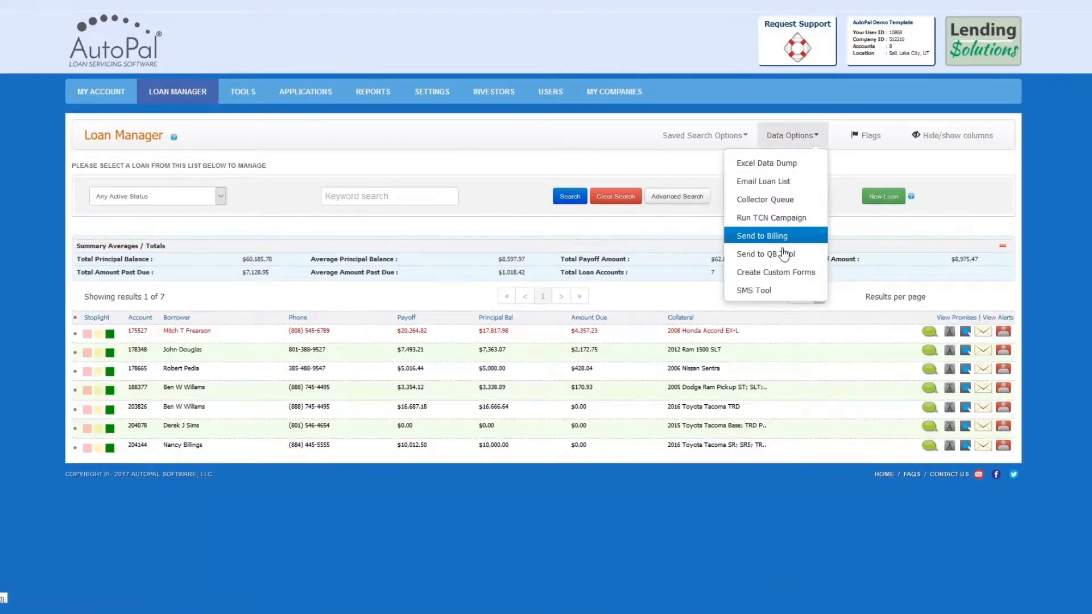
mouse_move(776, 272)
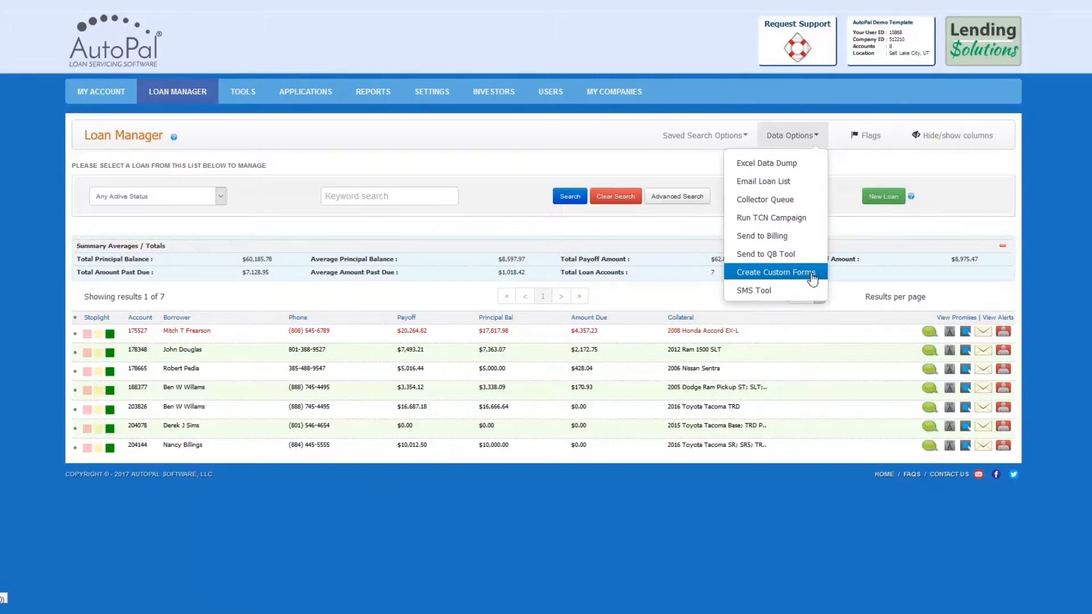
- Open Create Custom Forms for the 7 loans and select Late Notice
click(774, 272)
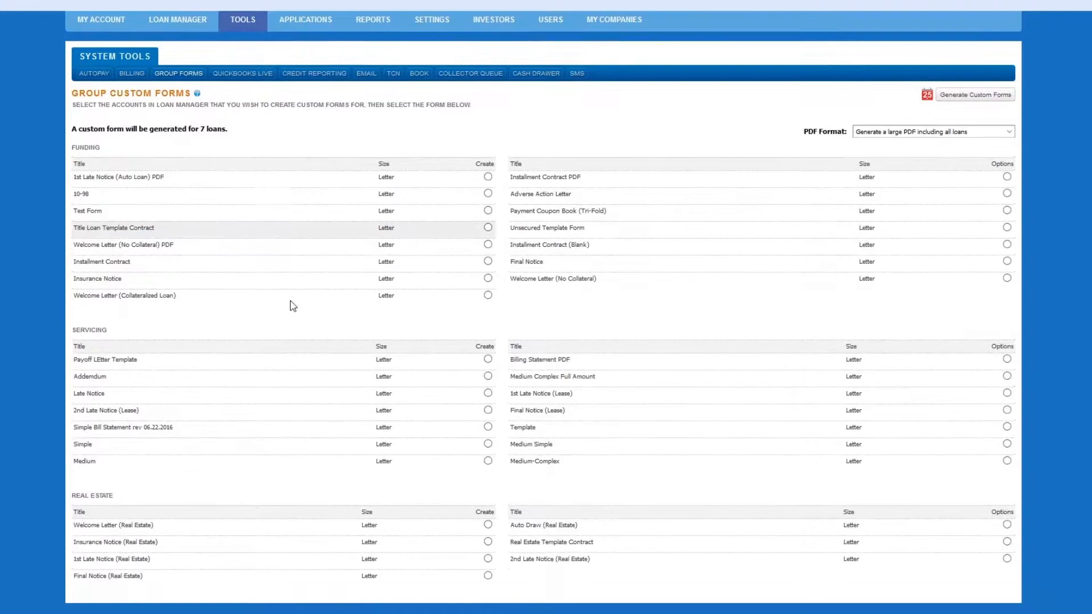
scroll(down, 3)
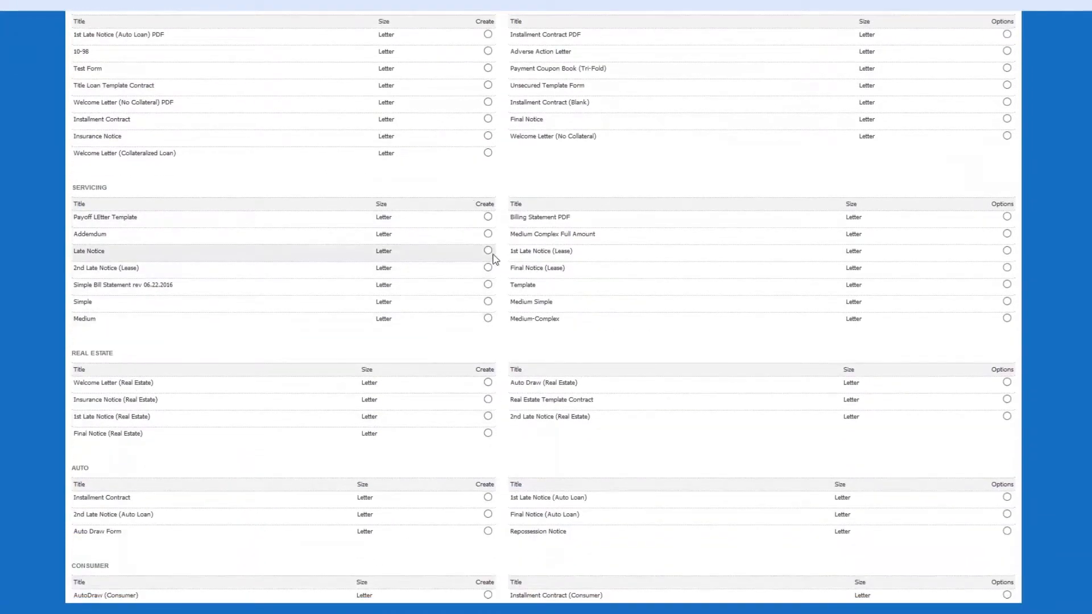
click(487, 251)
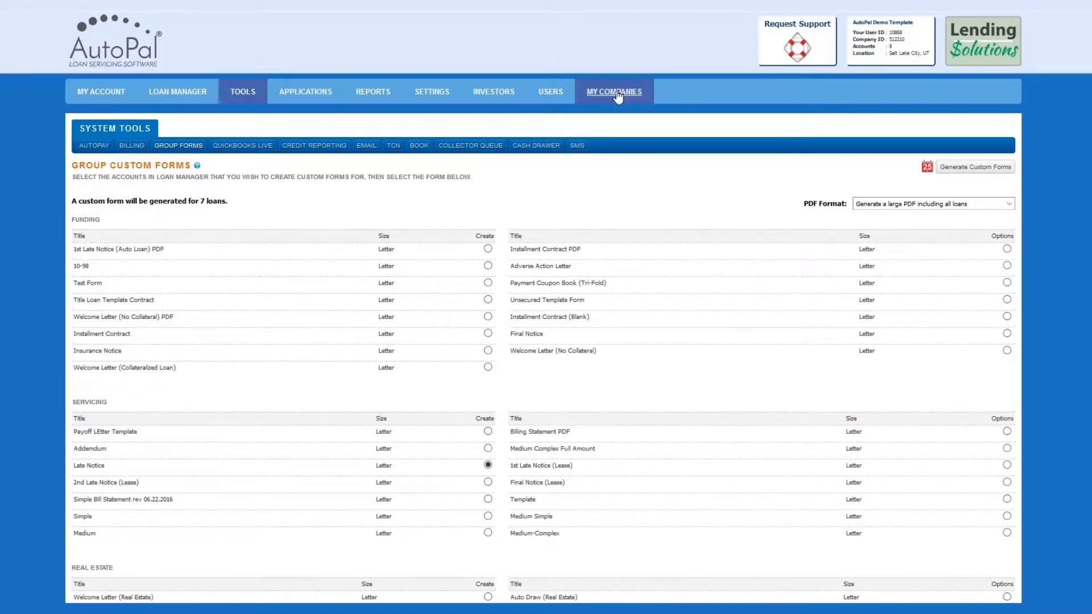
- Go to Settings > Custom Forms and scroll through the sections and forms list
click(431, 91)
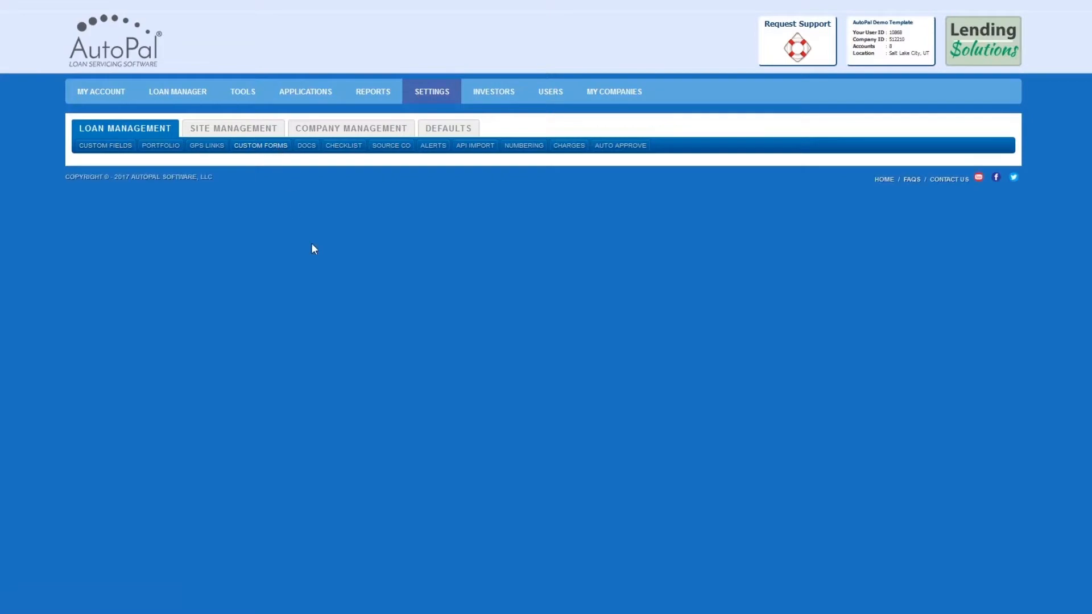
click(260, 146)
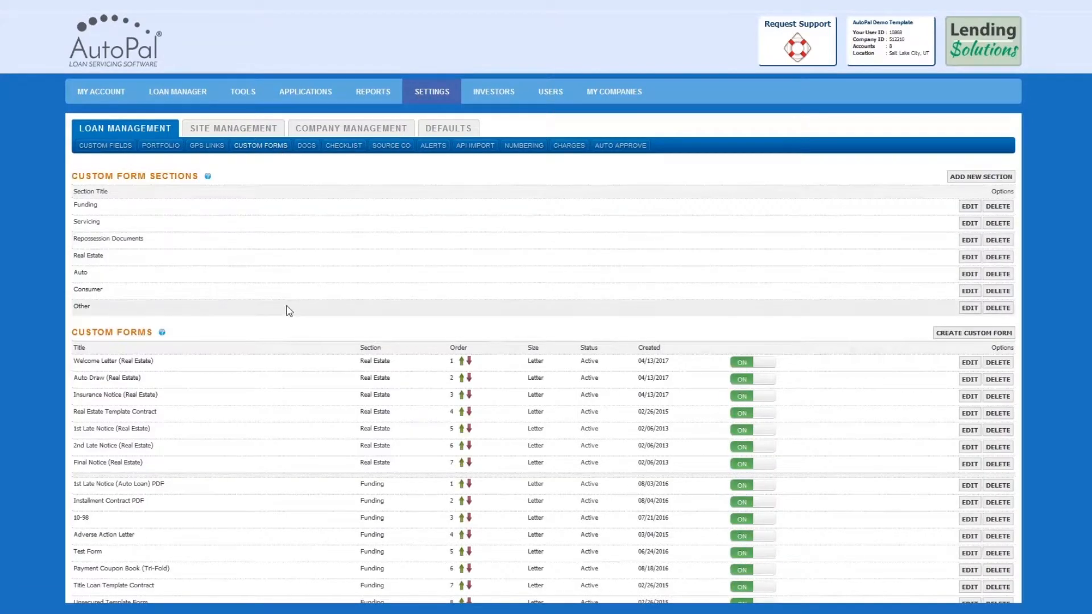
scroll(down, 3)
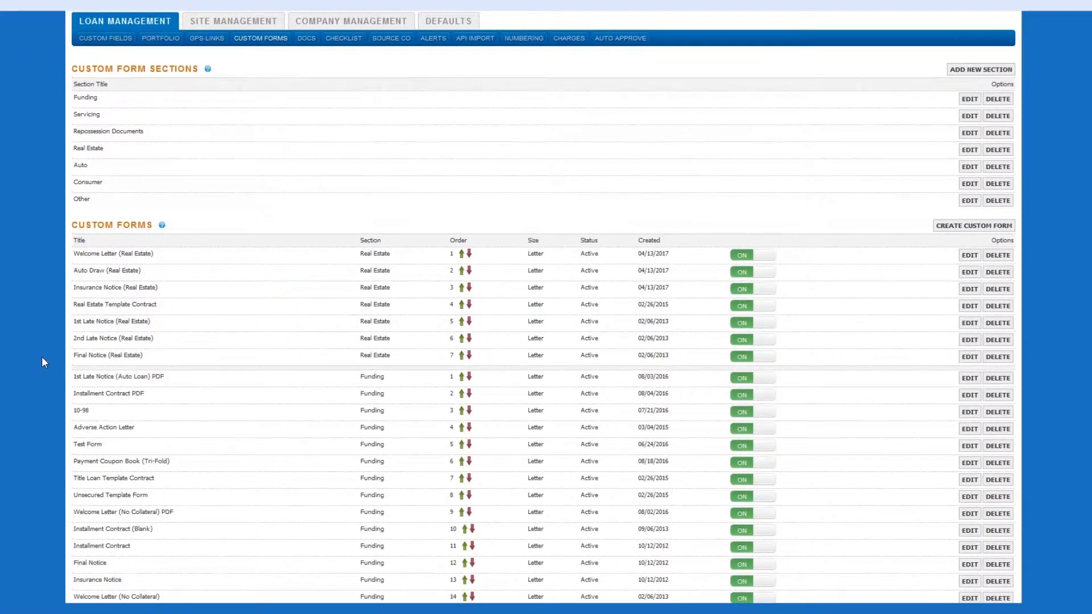
scroll(down, 3)
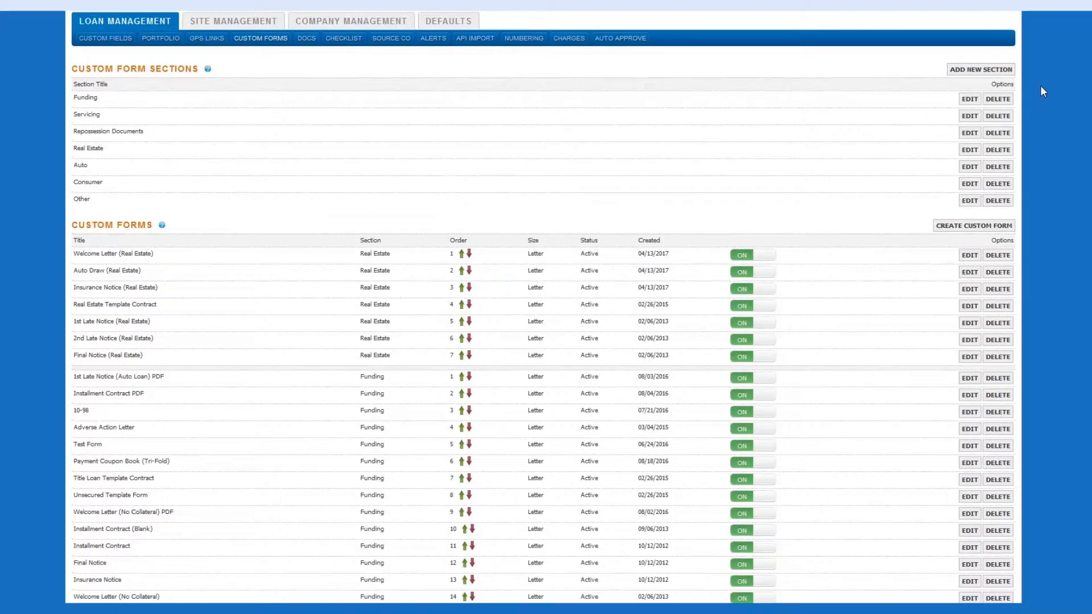
mouse_move(883, 108)
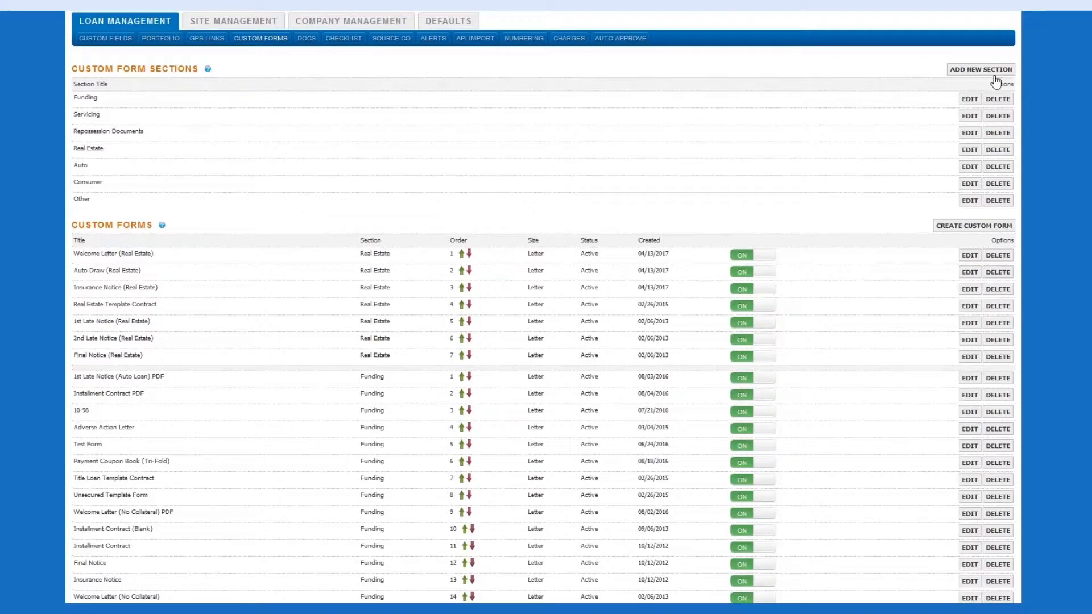
click(981, 69)
text(Loan Servicing)
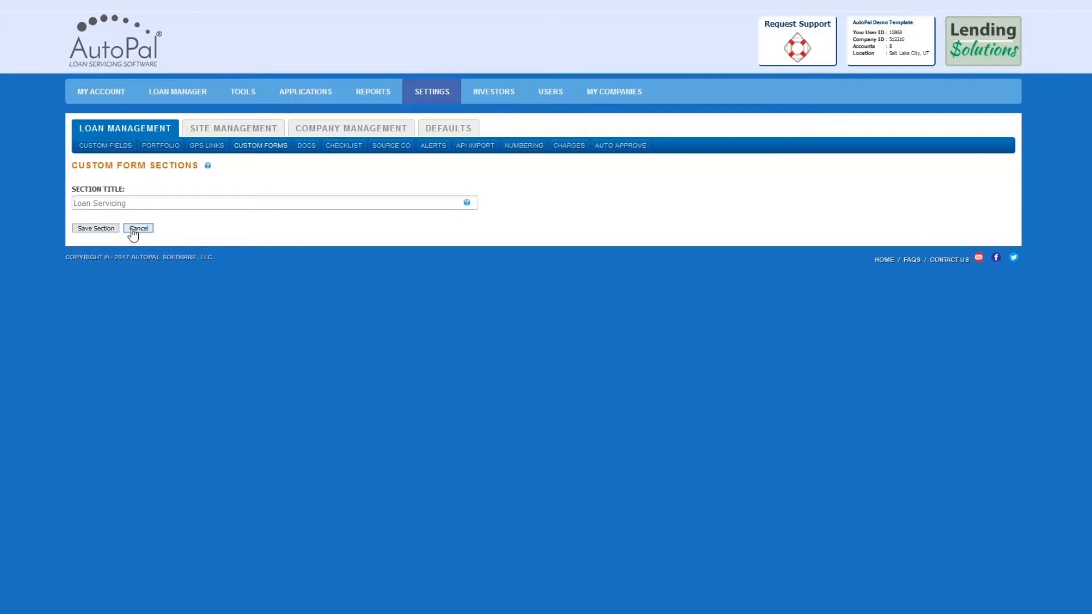
click(138, 228)
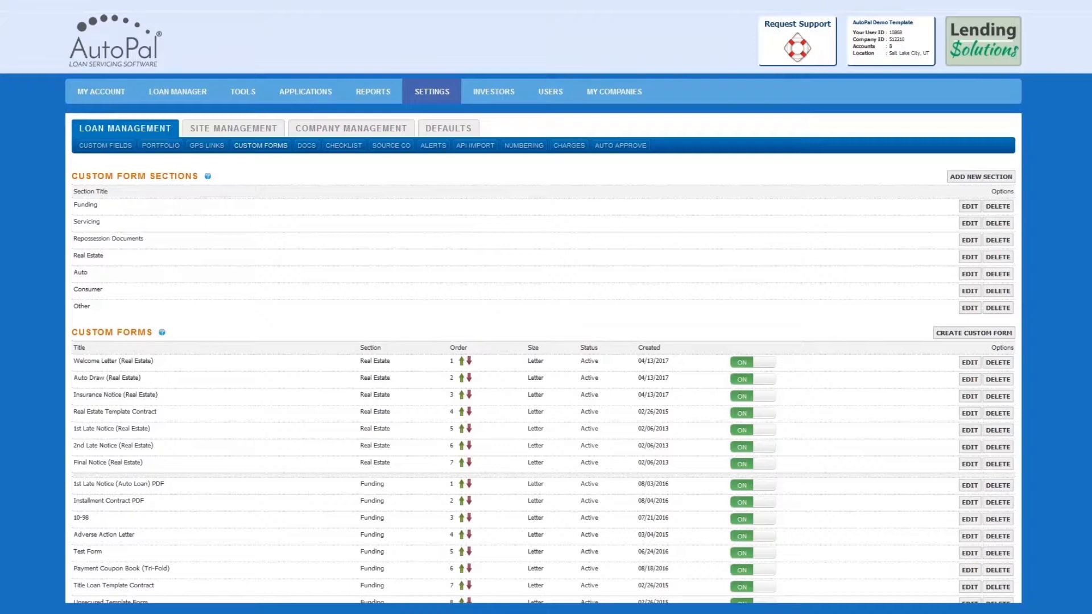
mouse_move(974, 339)
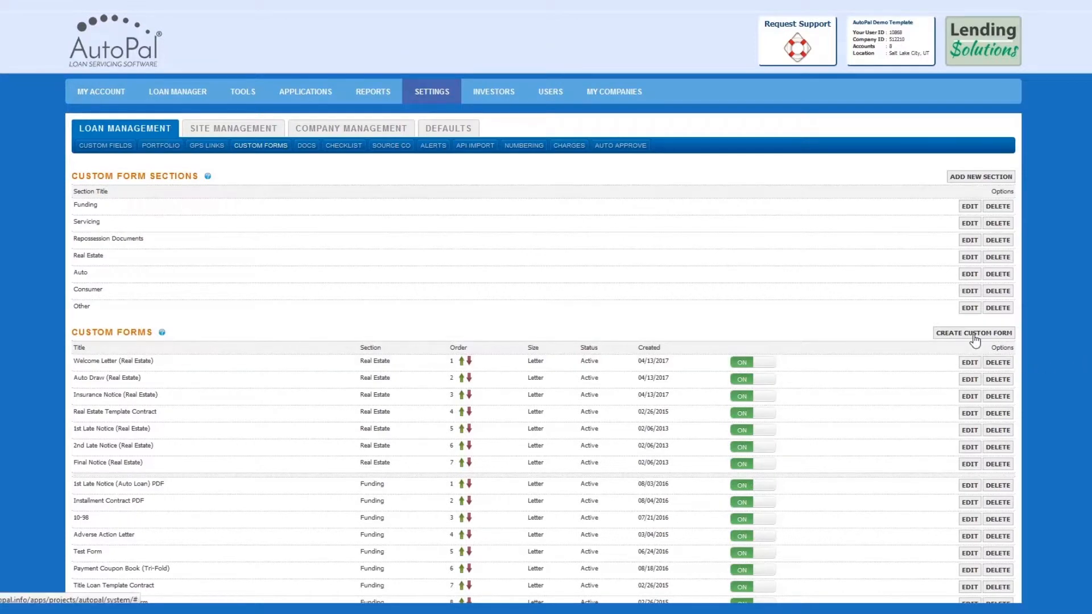
- Create a 'Welcome Letter' form, Letter size, in the Funding section, and continue to the editor
click(974, 332)
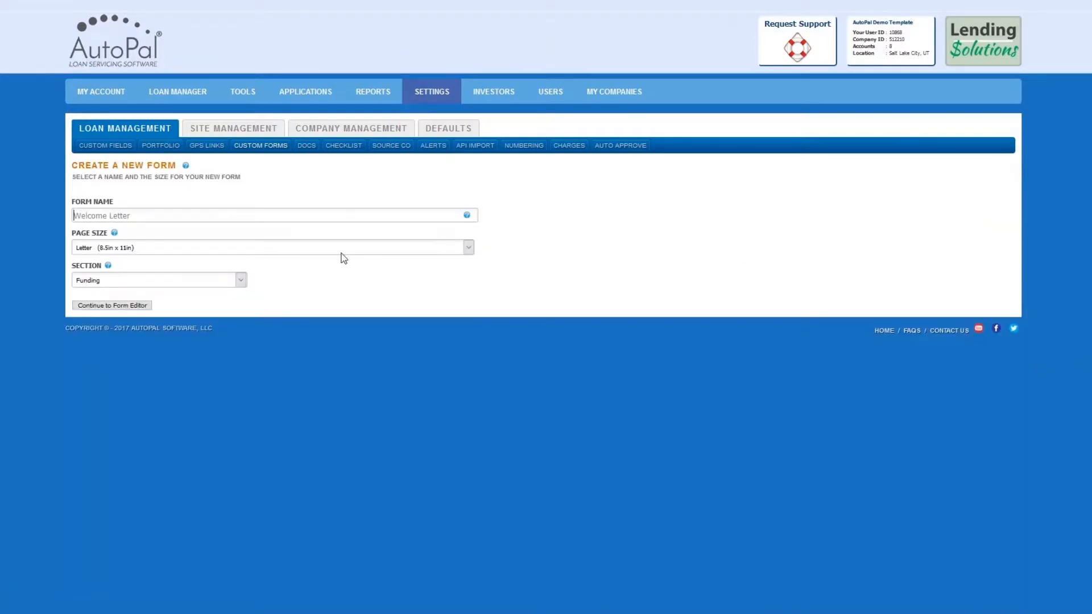
text(W)
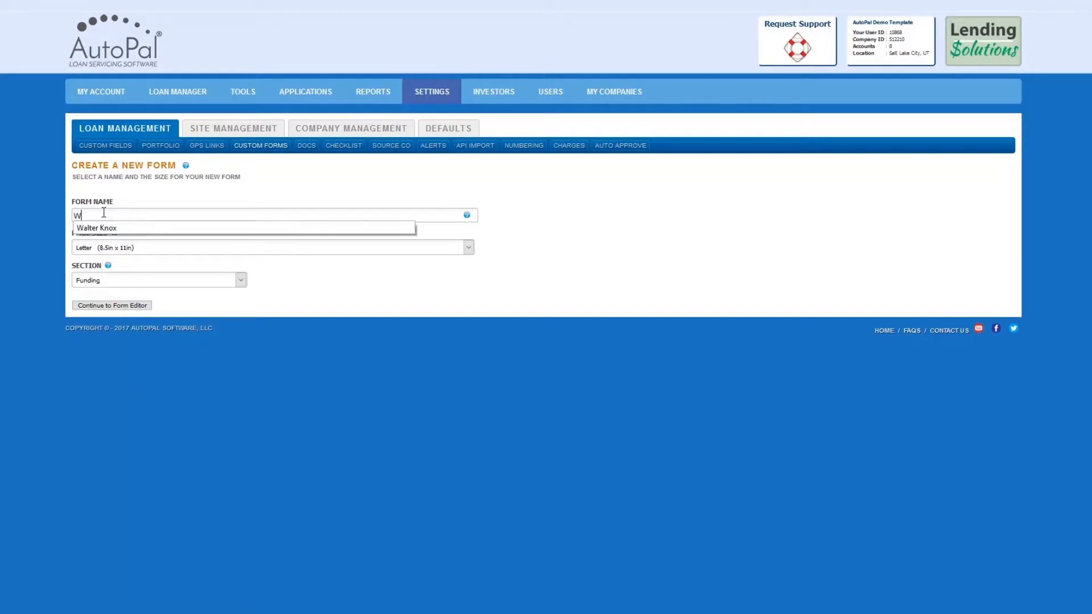
text(elcome Letter)
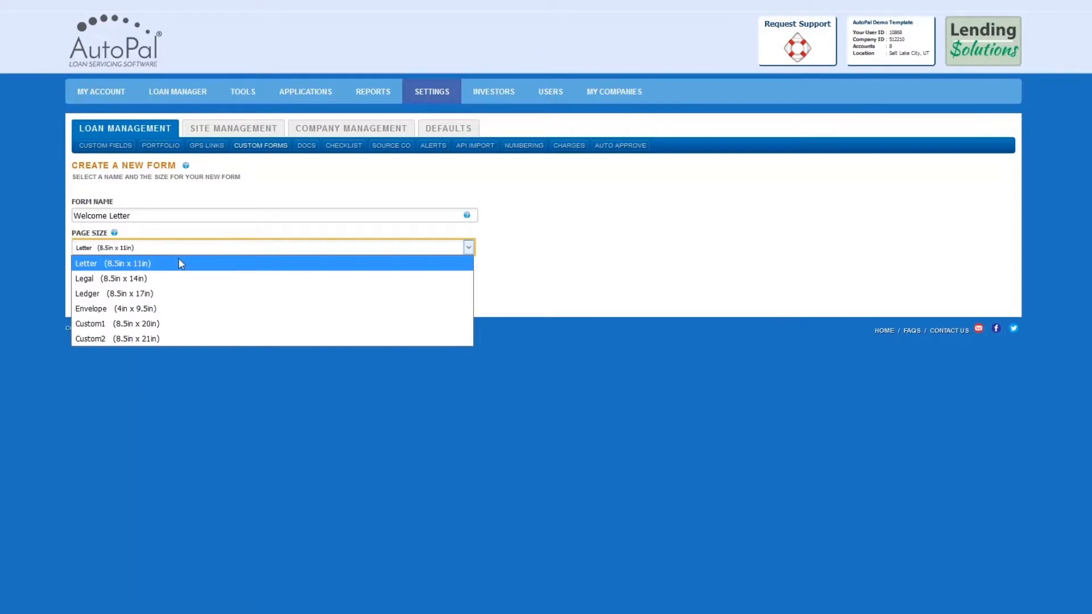
mouse_move(179, 300)
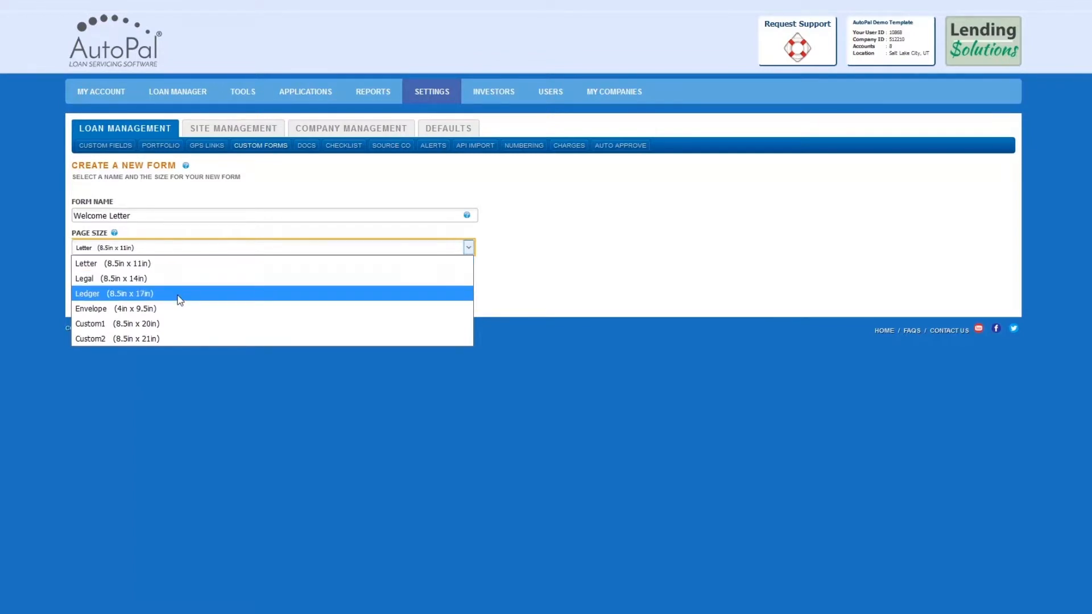
mouse_move(177, 323)
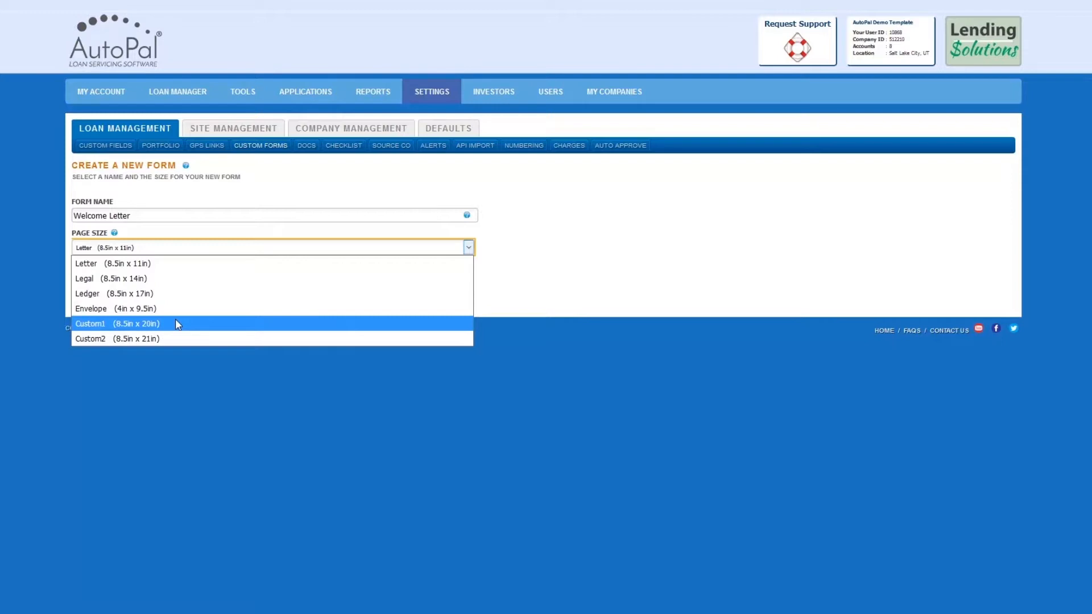
mouse_move(174, 338)
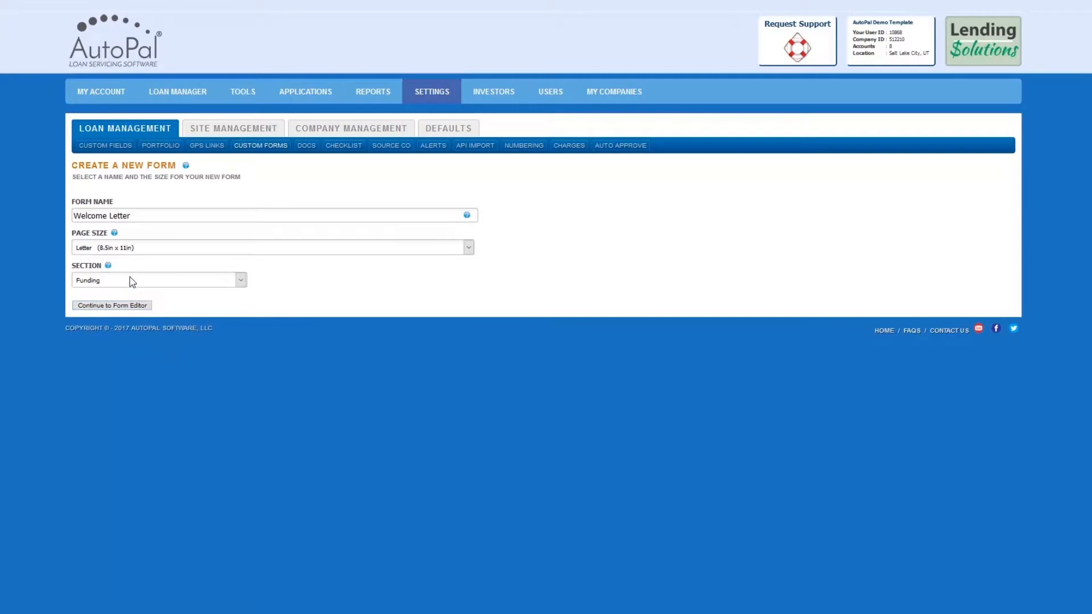
click(158, 279)
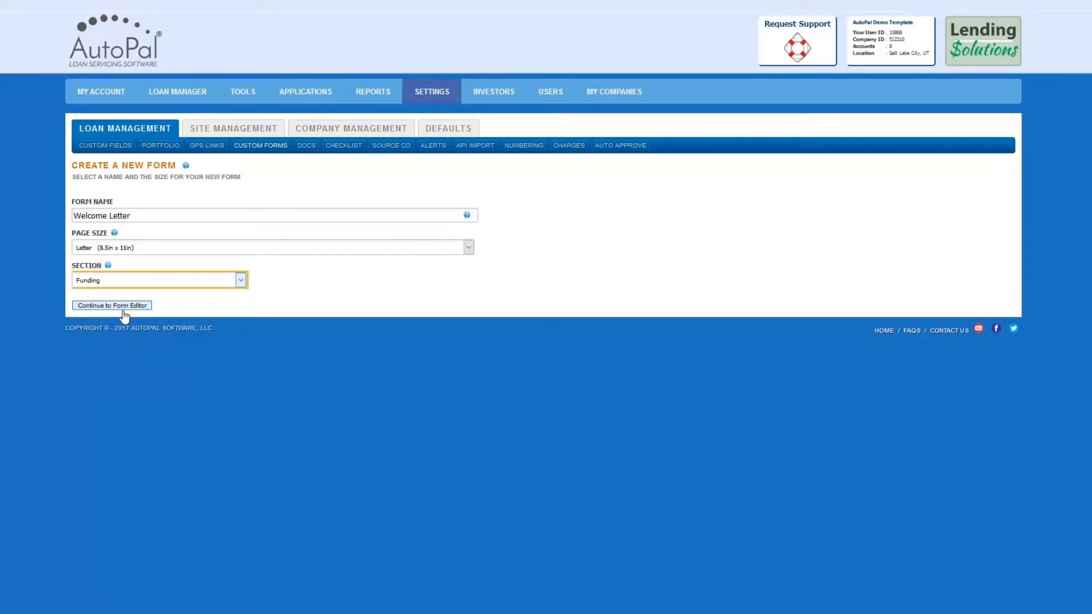
click(111, 304)
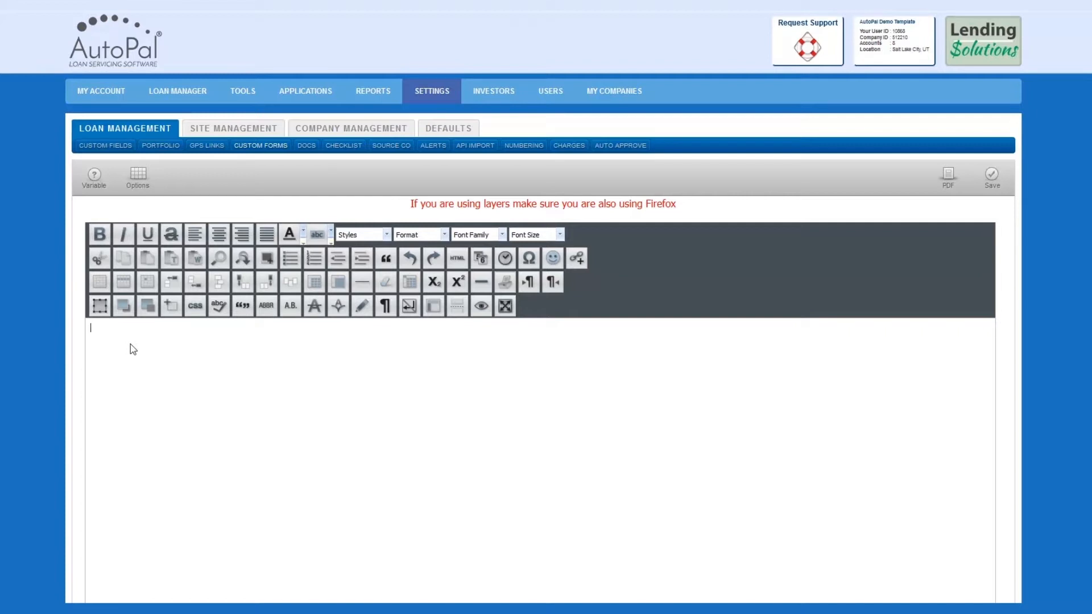
mouse_move(235, 368)
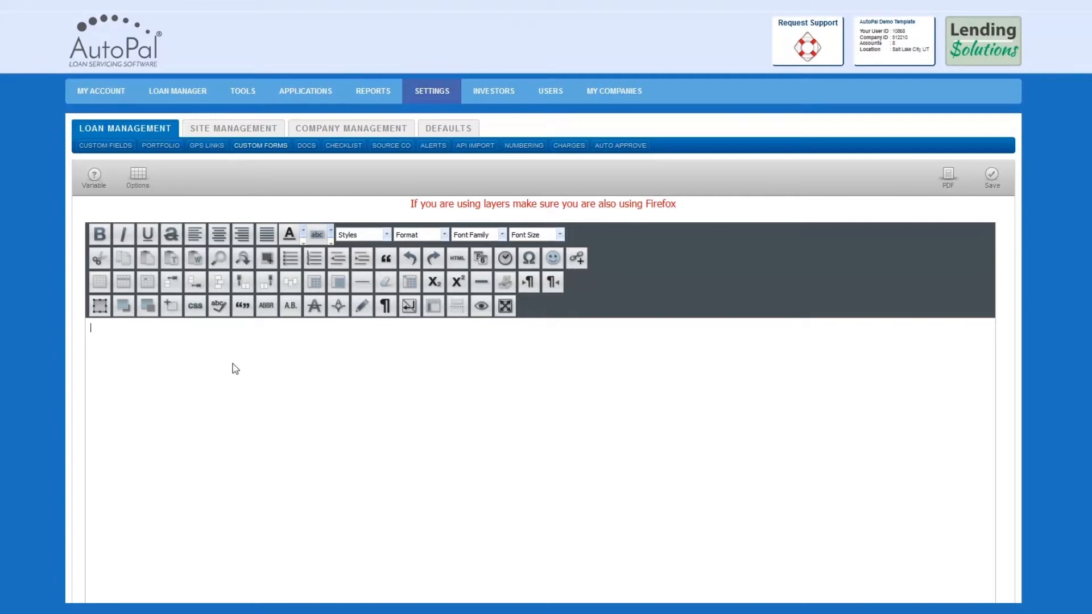
mouse_move(267, 259)
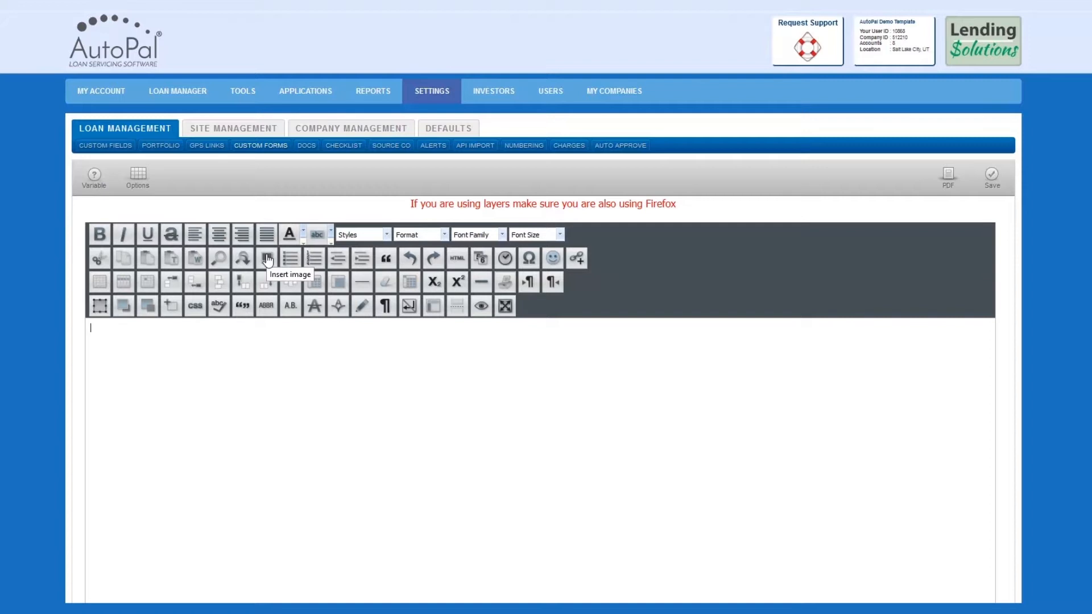
- Open the image uploader from the editor's Insert image button
click(267, 257)
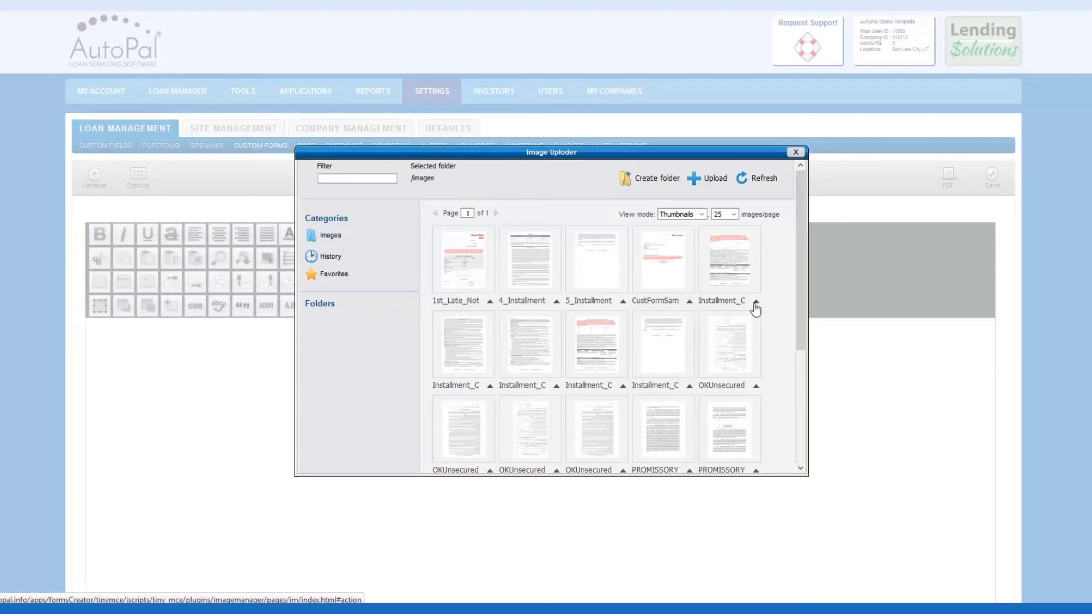
mouse_move(715, 178)
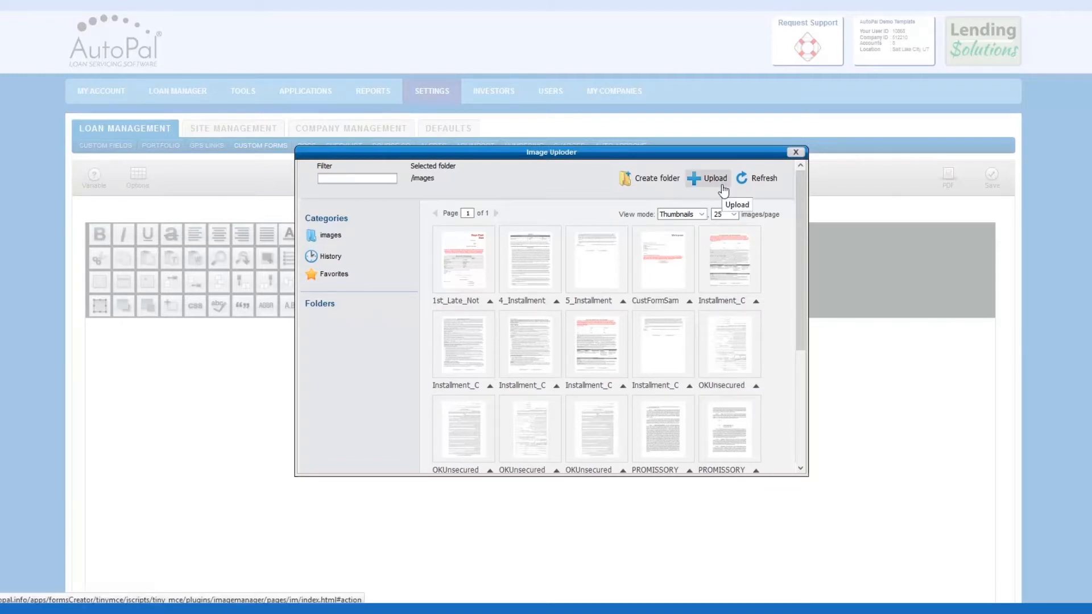
mouse_move(724, 188)
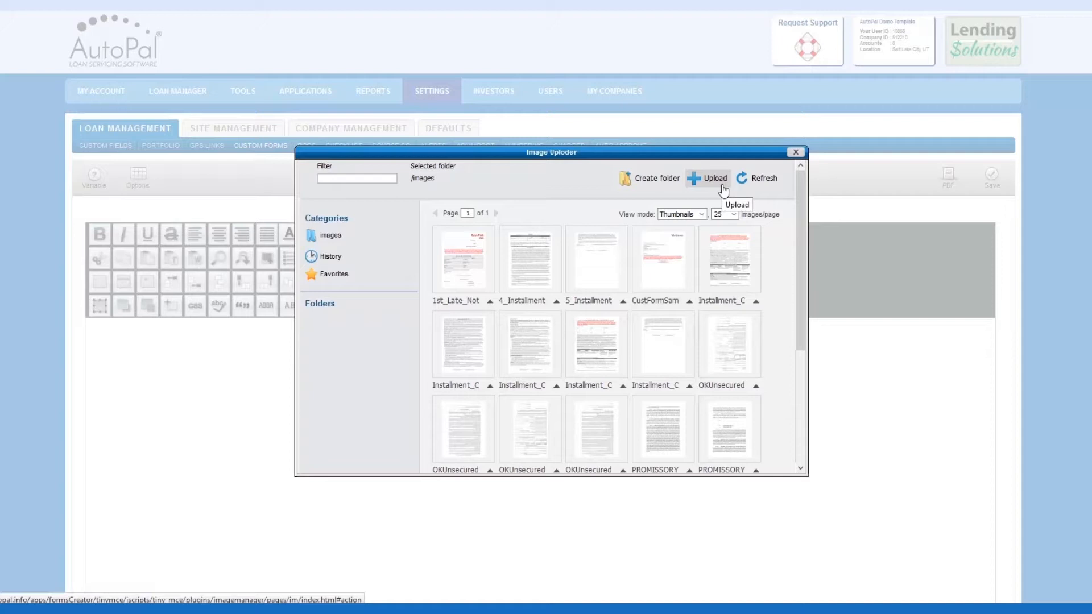
mouse_move(580, 237)
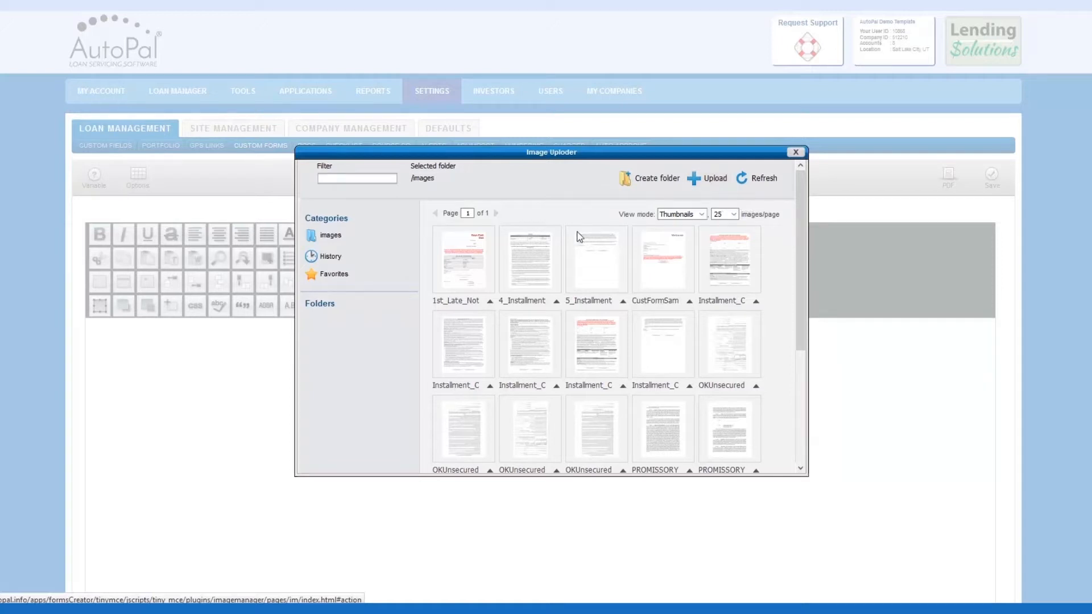
mouse_move(663, 346)
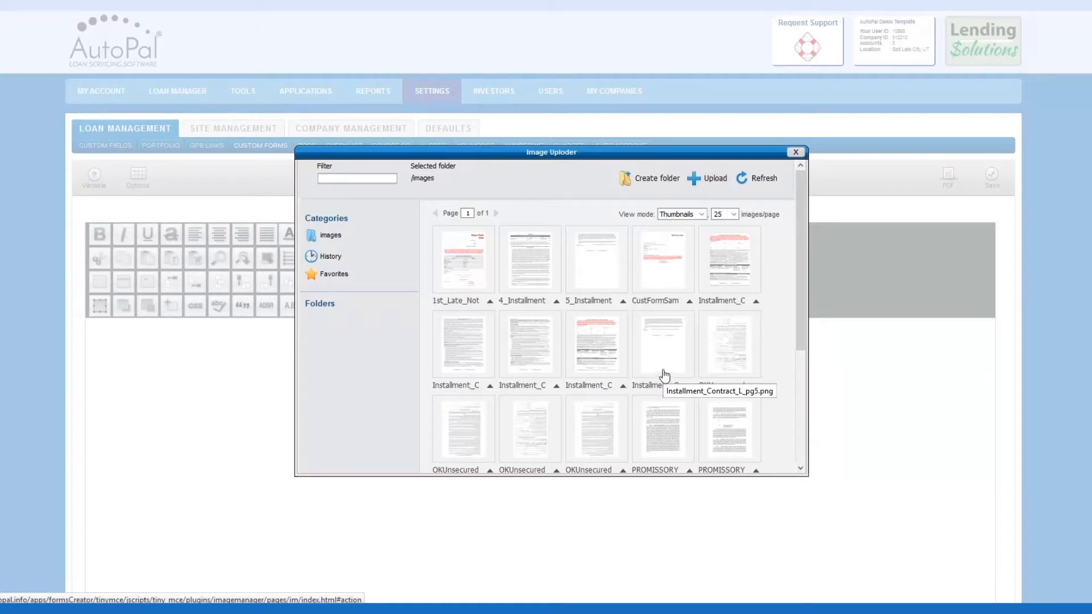
- Insert the welcome page image with congratulations message and payment options
click(795, 151)
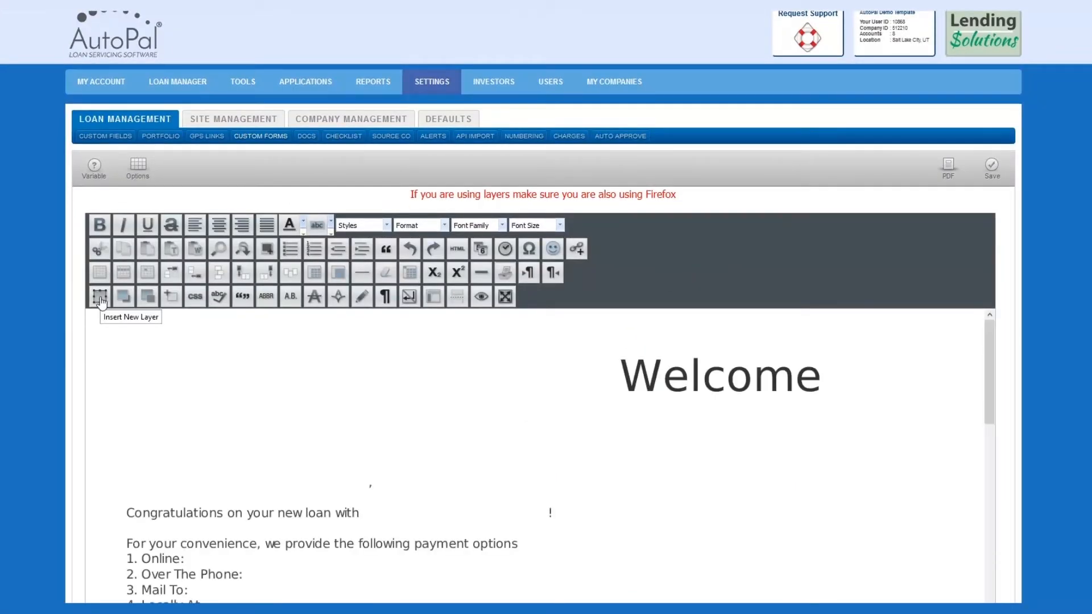
- Add a new layer, place it beside 'Over The Phone:' and widen it
click(100, 295)
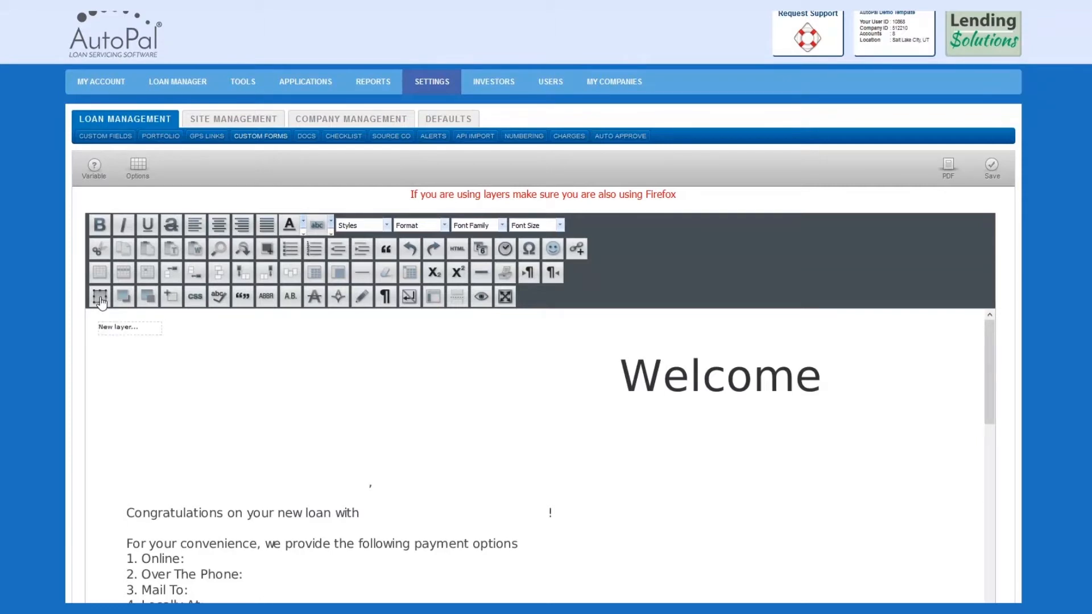
mouse_move(102, 301)
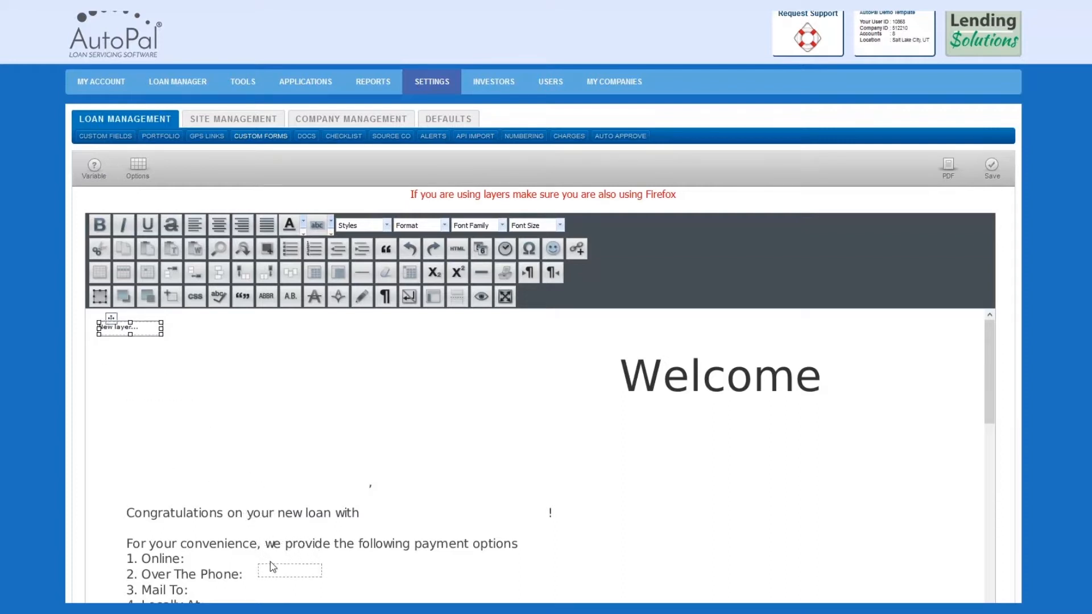
drag(129, 327, 289, 573)
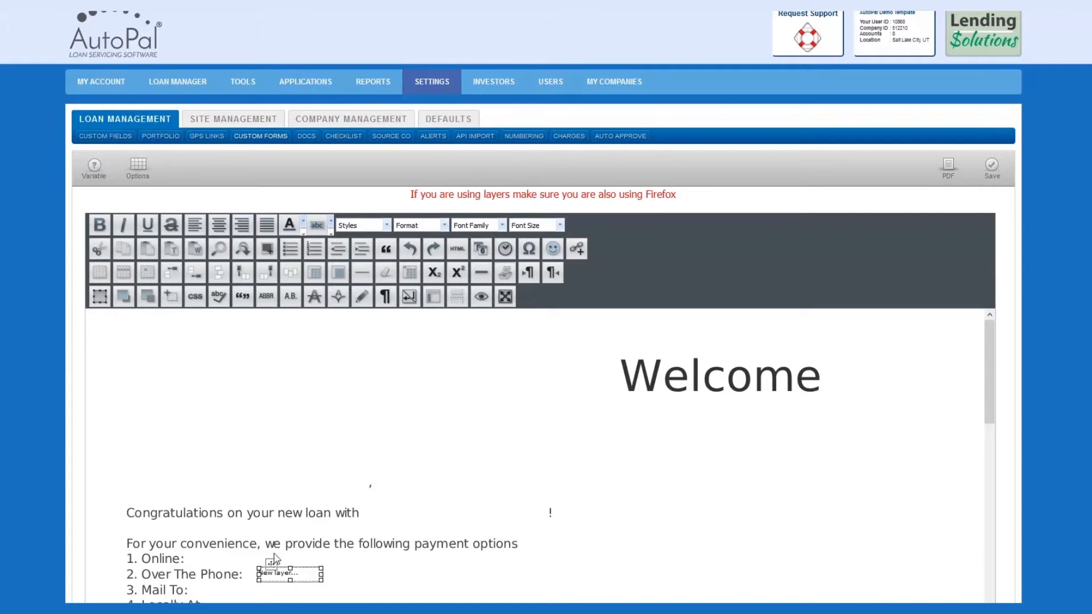
scroll(down, 3)
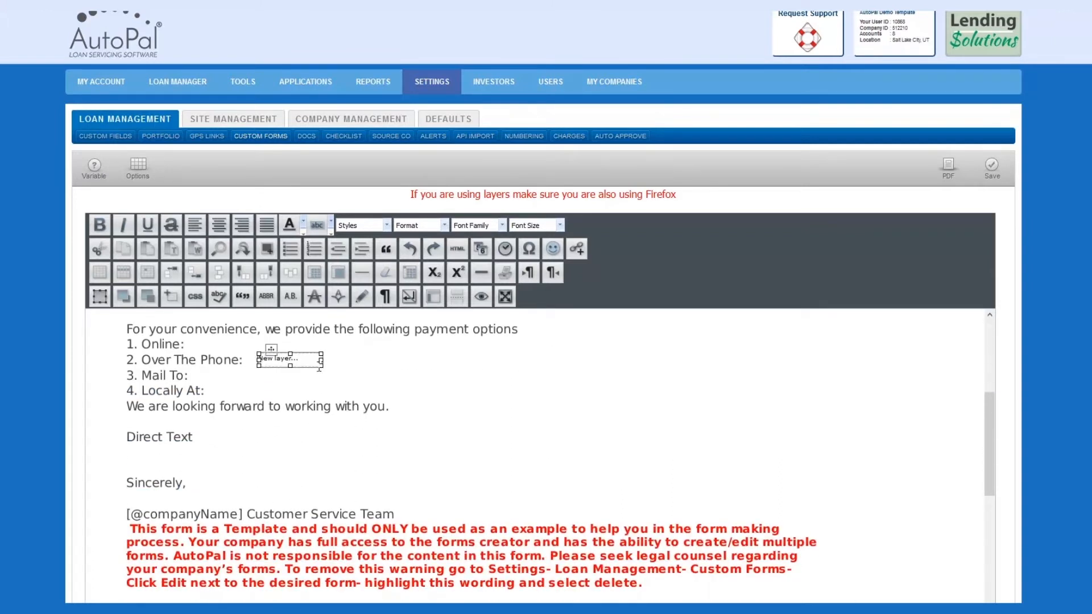
drag(329, 366, 369, 376)
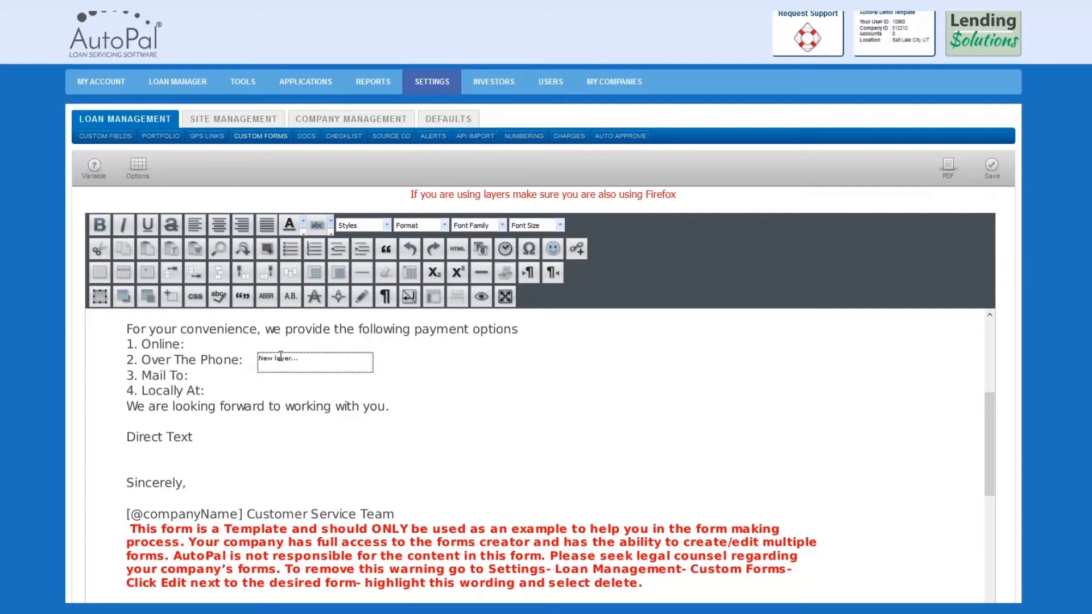
double_click(278, 359)
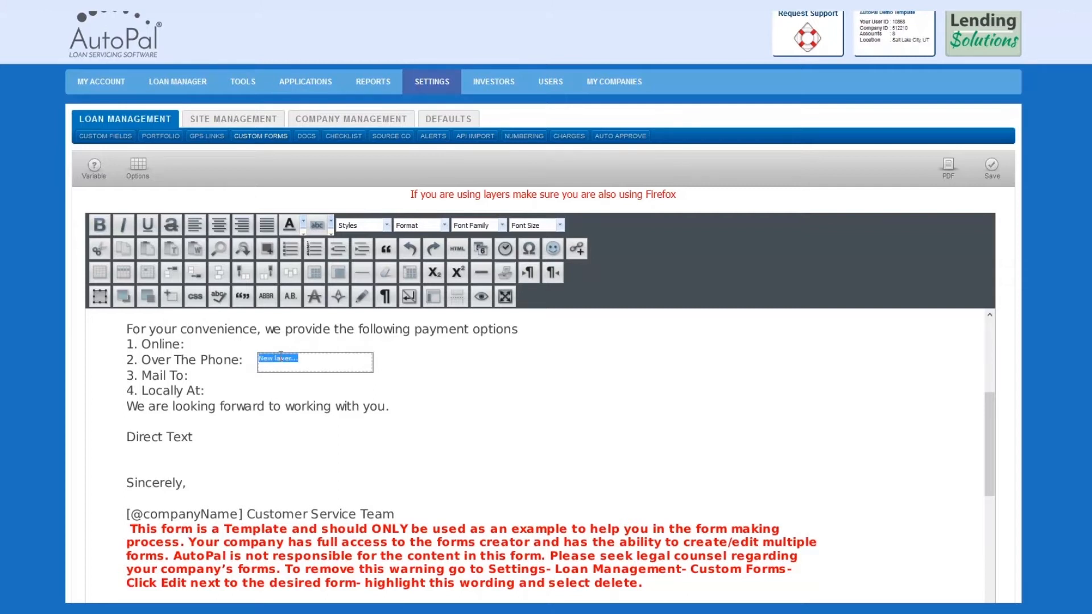
mouse_move(99, 182)
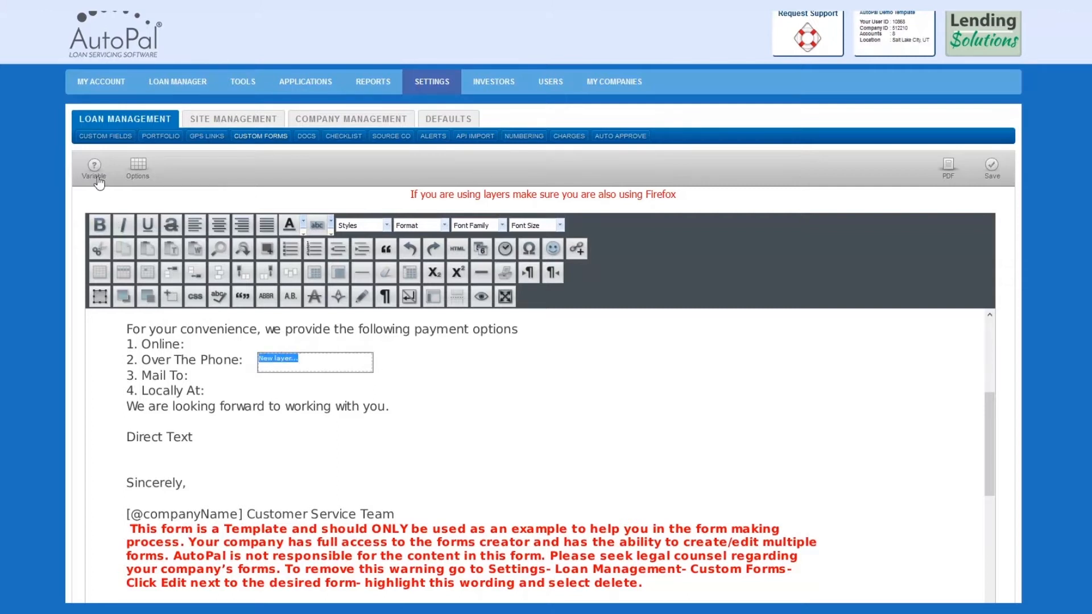
click(93, 168)
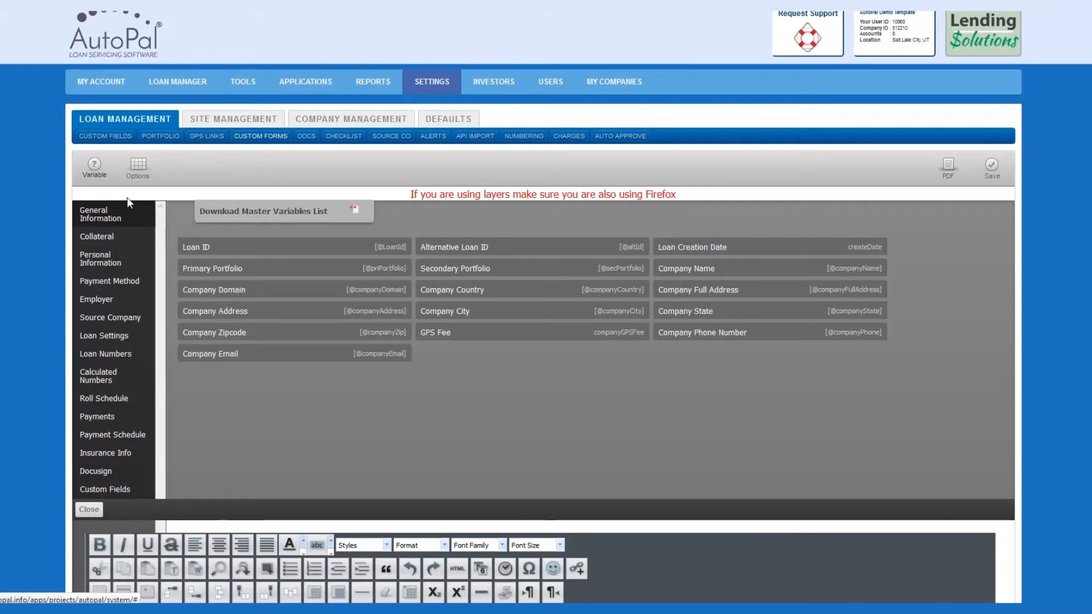
mouse_move(97, 236)
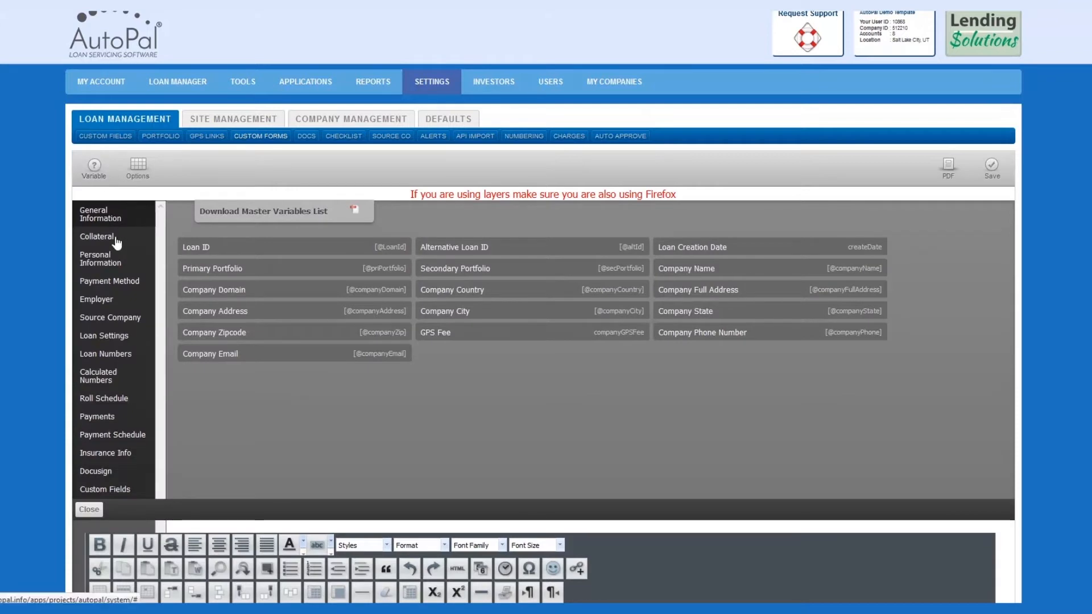
click(100, 258)
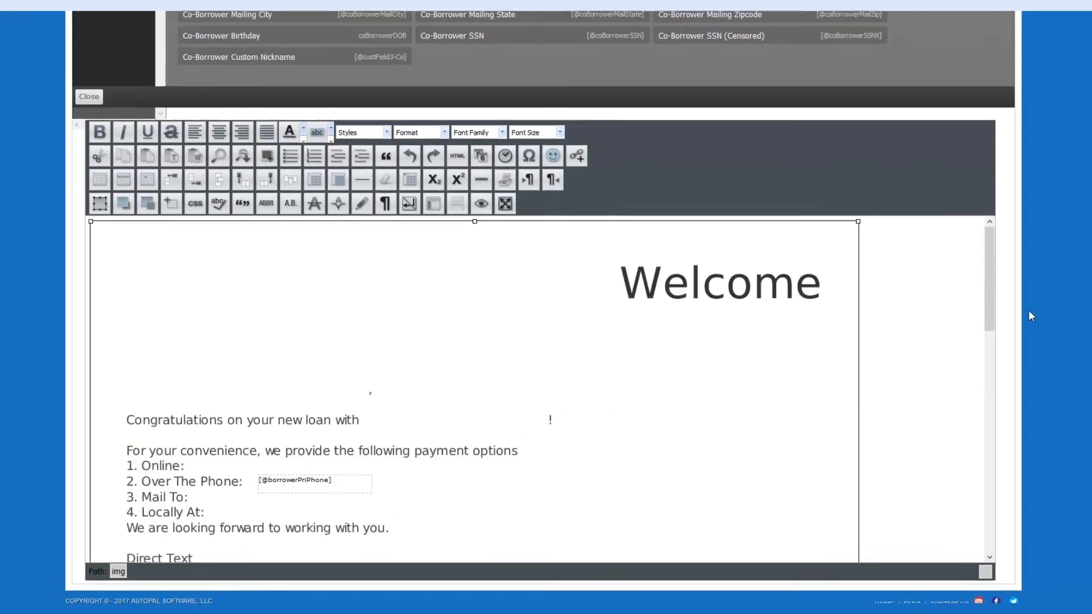
- Close the Variable panel to review the form content
click(88, 96)
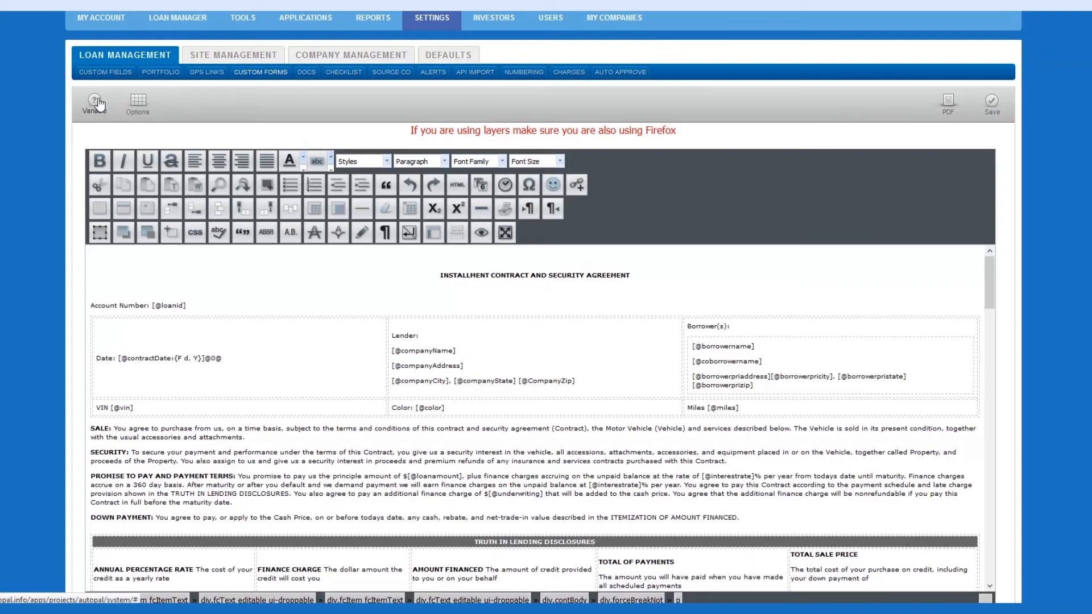
- Save the Welcome Letter form to the custom form library
click(92, 105)
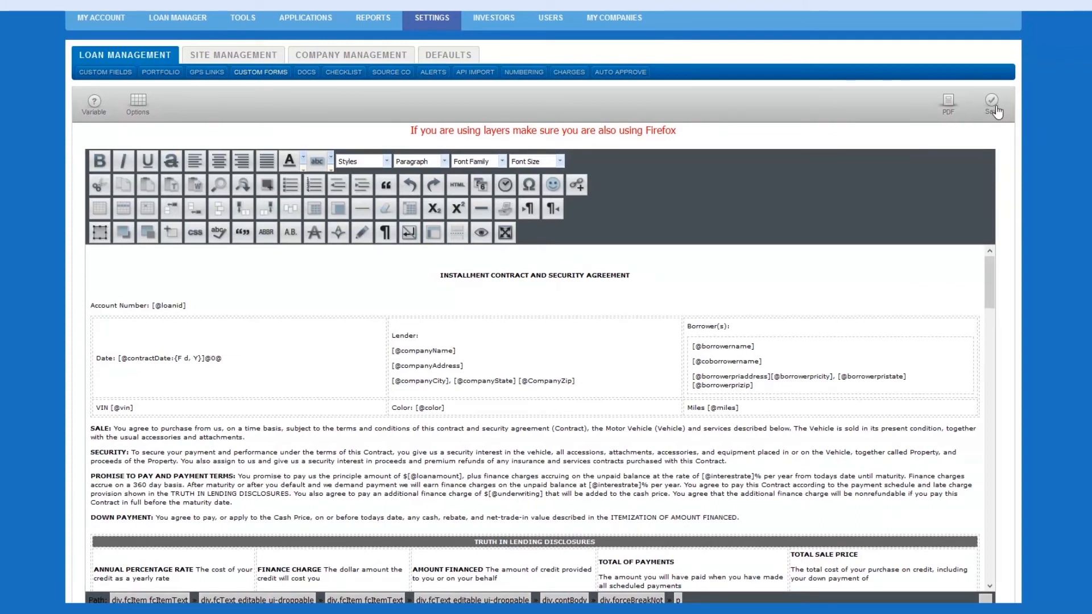
click(991, 102)
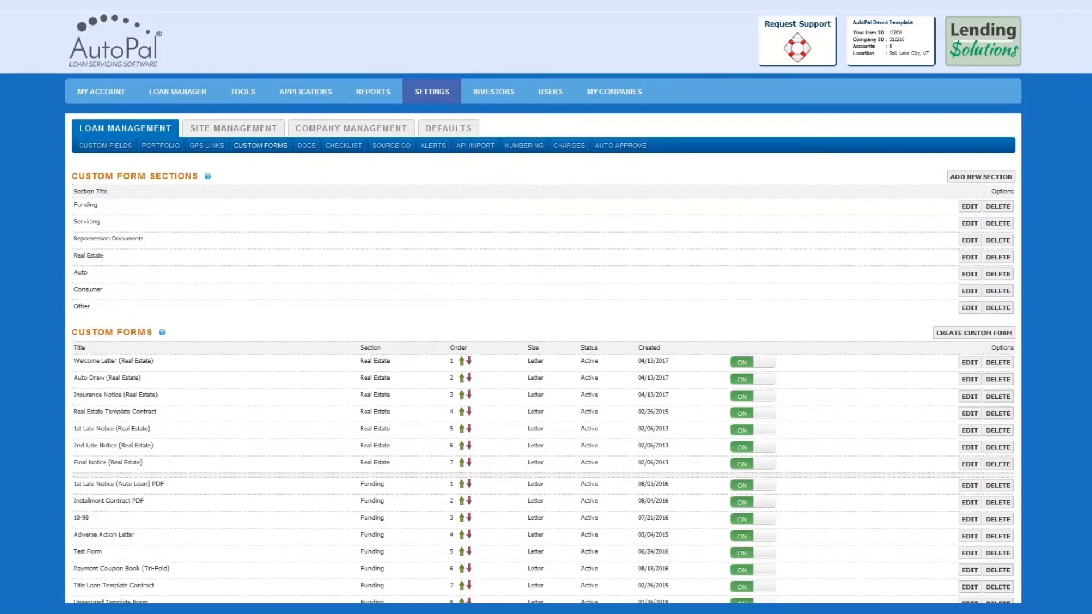